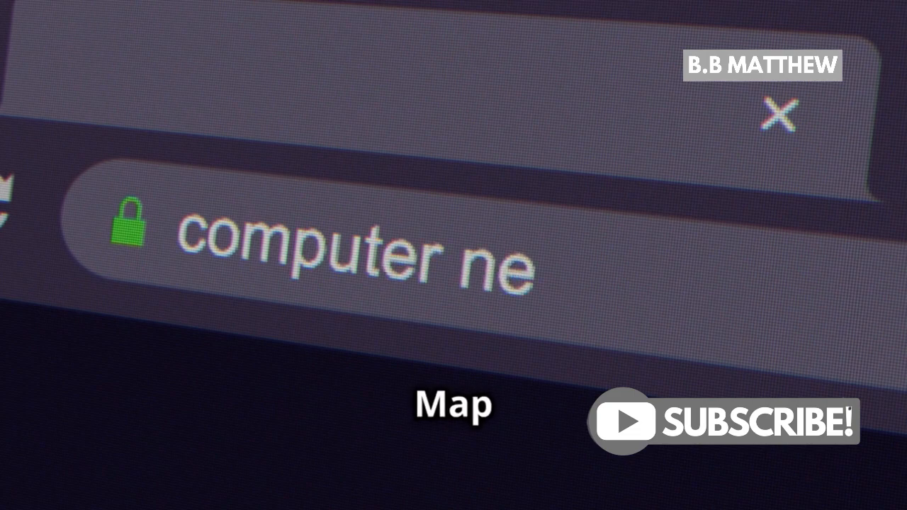
text(twork)
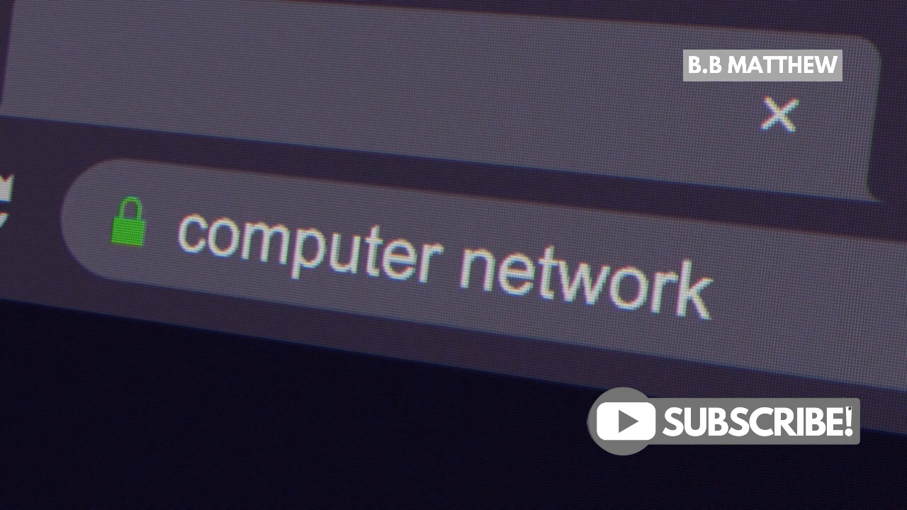